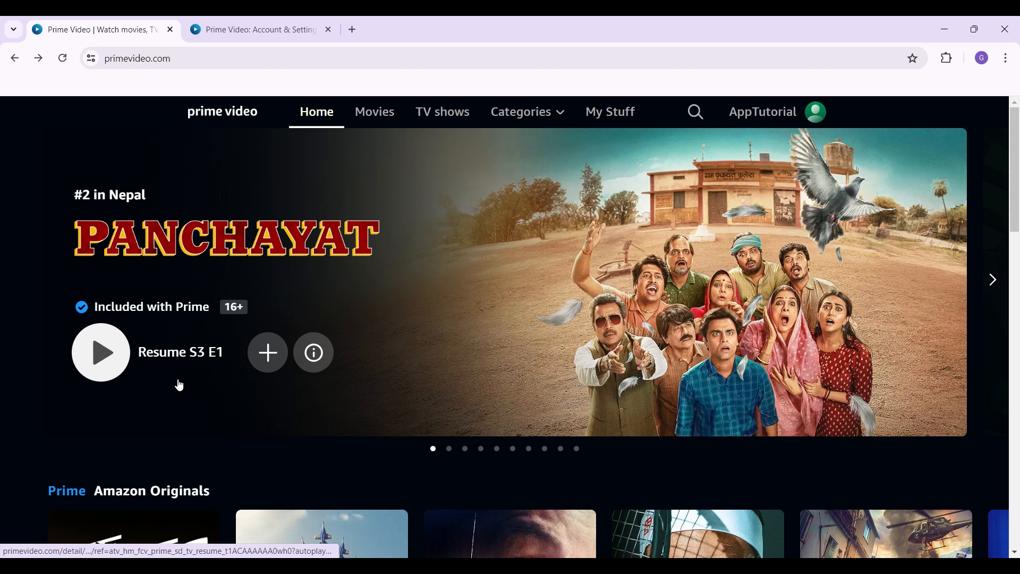
mouse_move(133, 389)
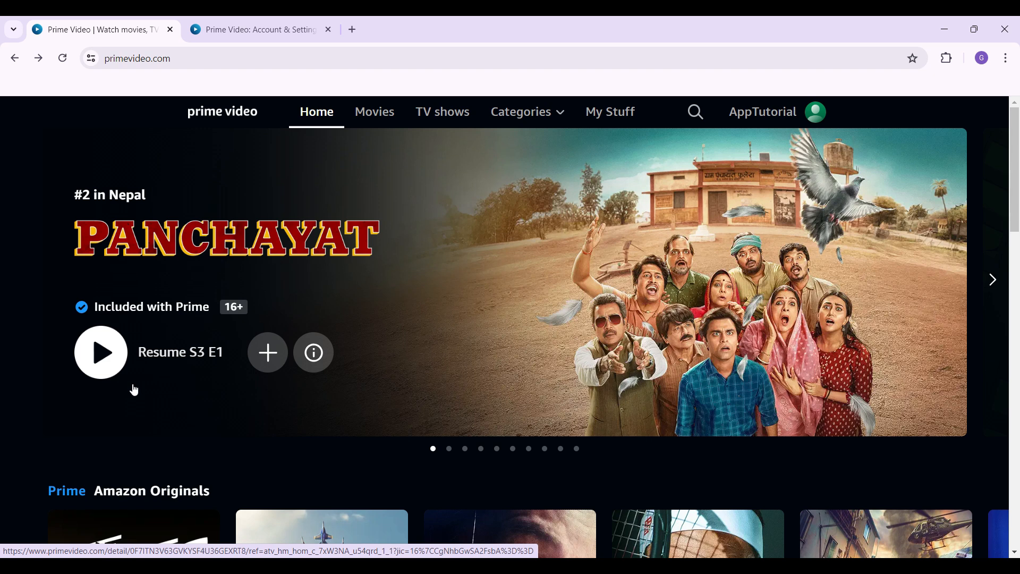
- Hide Madgaon Express from the recommended movies row via its More options menu
left_click(991, 279)
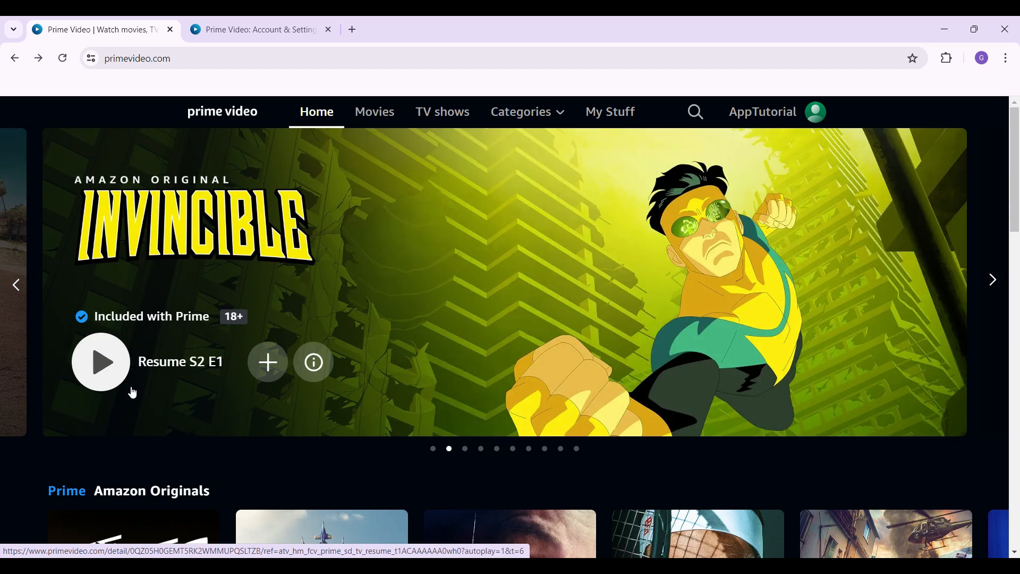
scroll("down", 3)
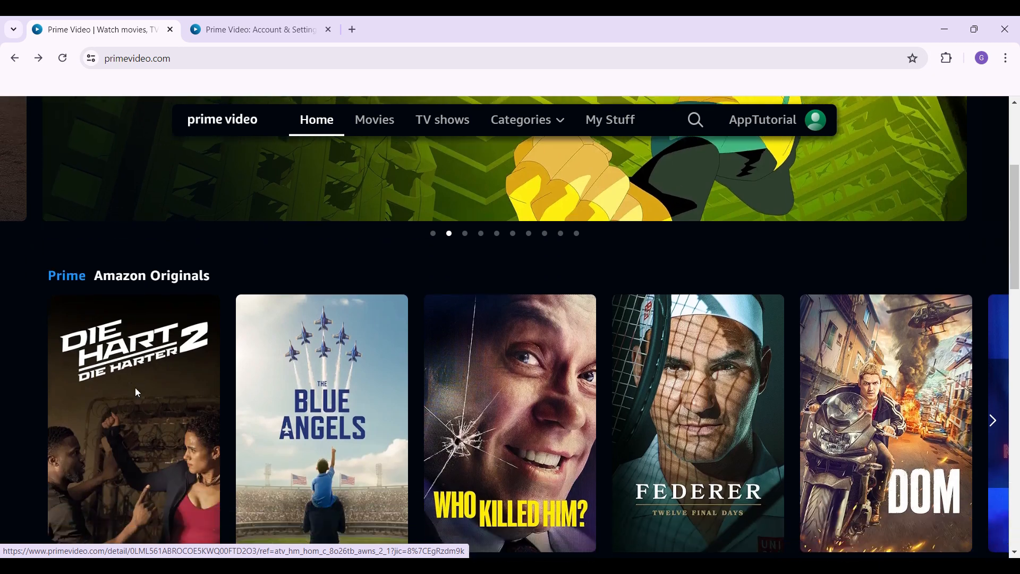
scroll("down", 3)
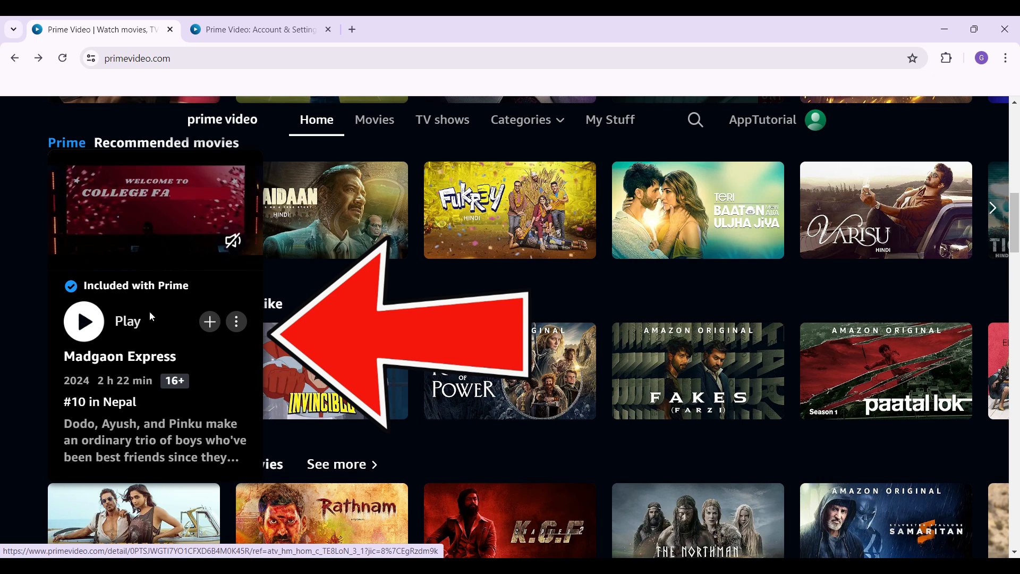
mouse_move(208, 321)
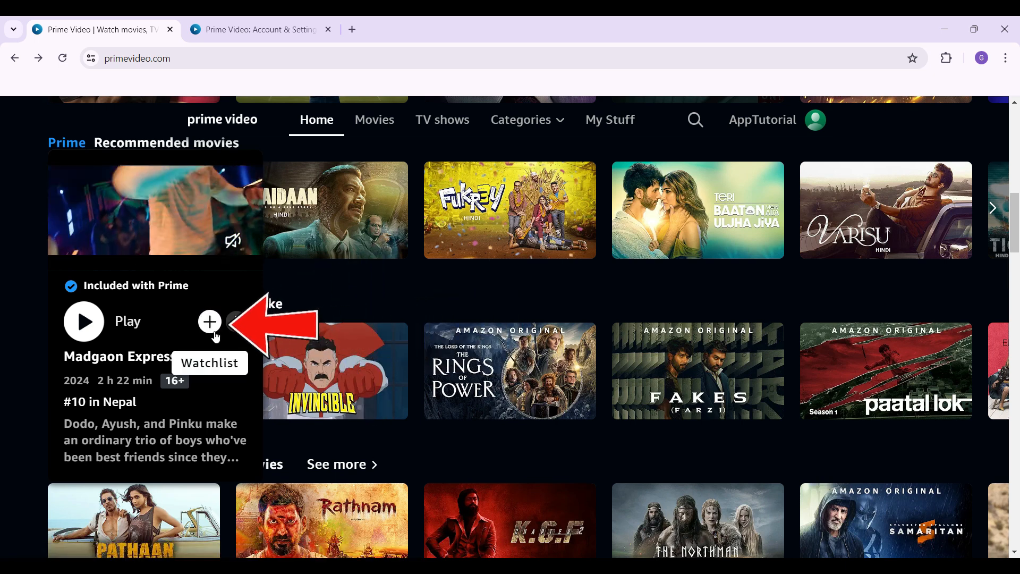
mouse_move(236, 321)
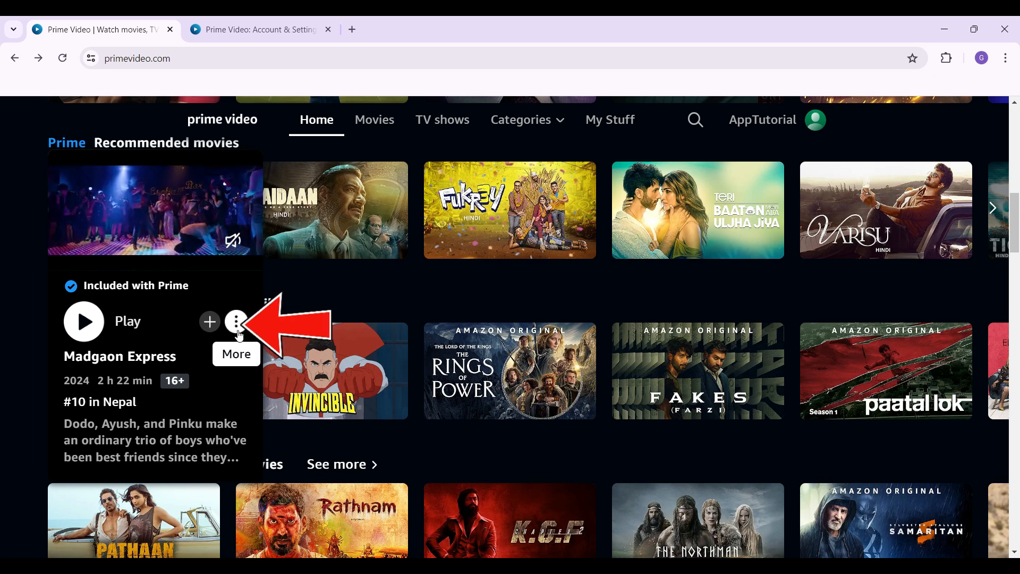
left_click(236, 321)
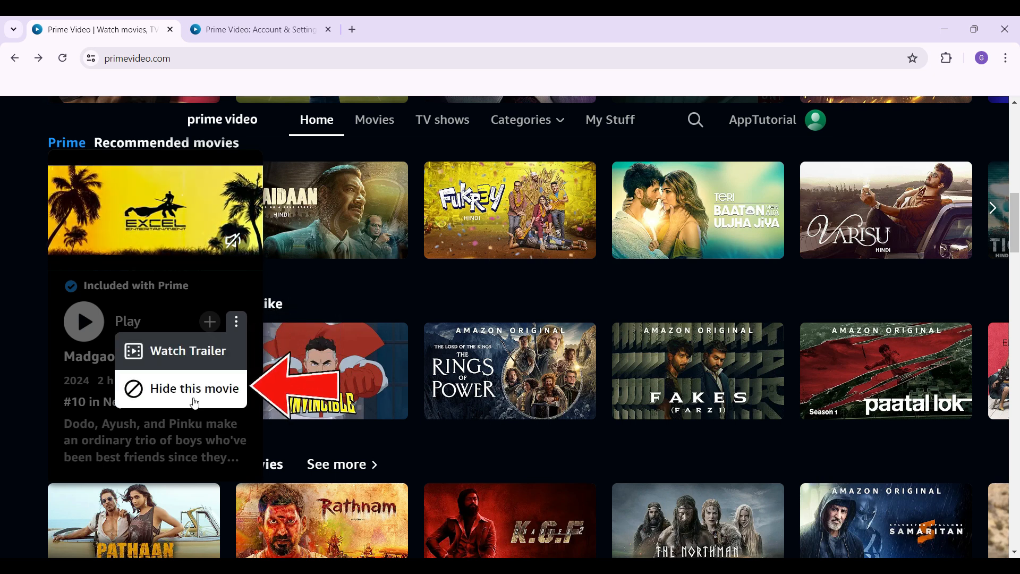
left_click(196, 388)
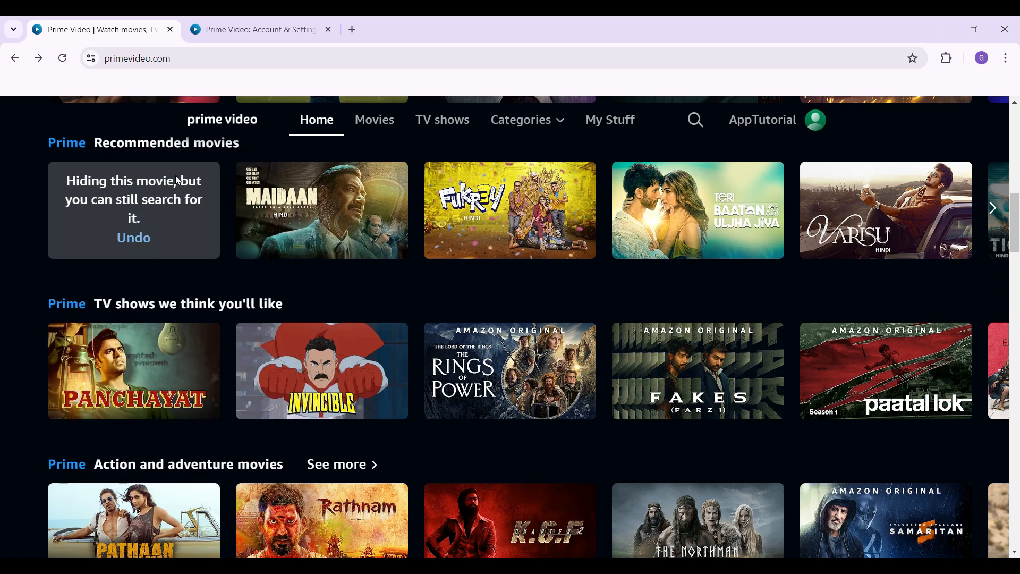
mouse_move(150, 185)
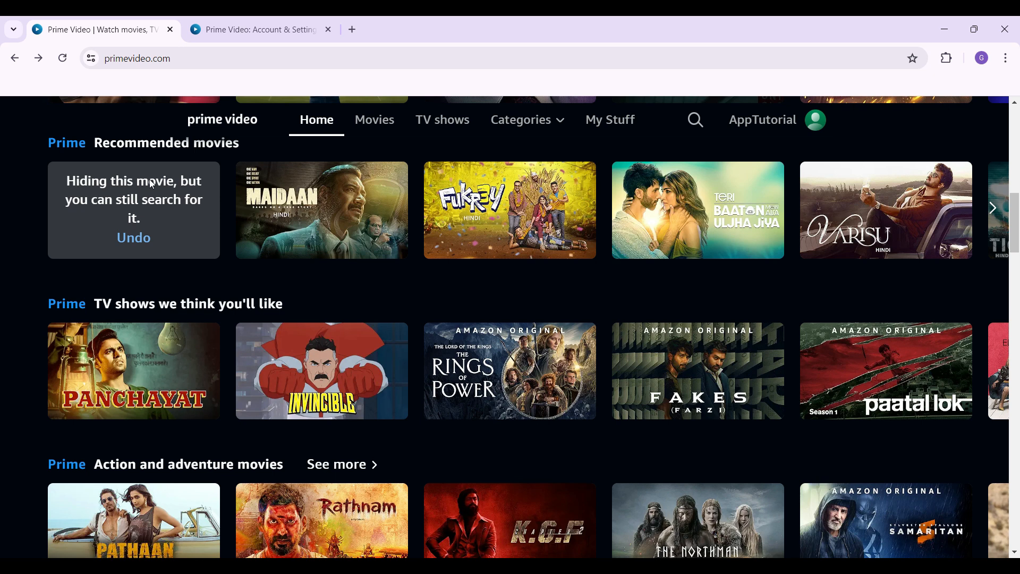
mouse_move(275, 289)
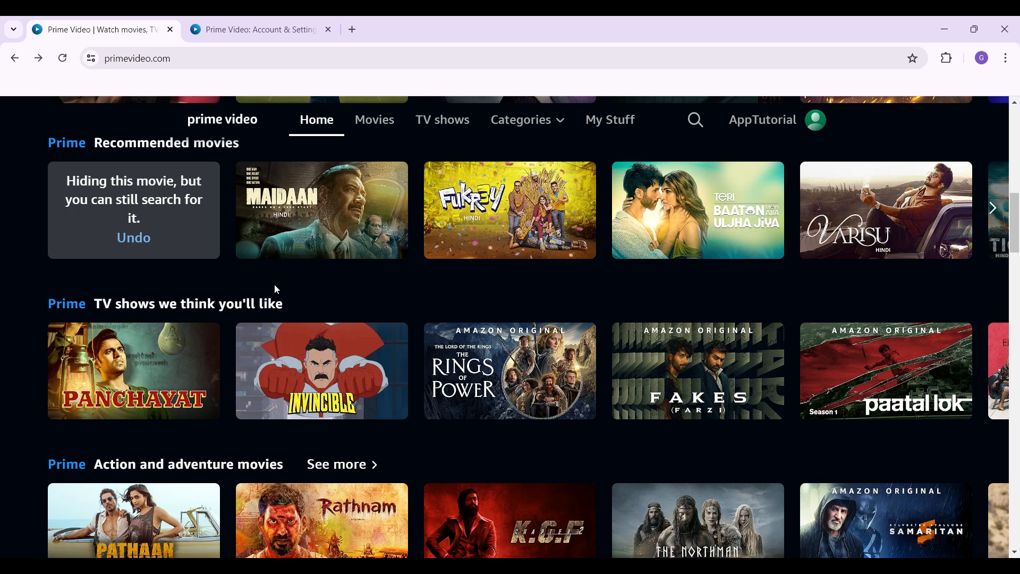
- Switch to the Prime Video Account & Settings browser tab
left_click(259, 29)
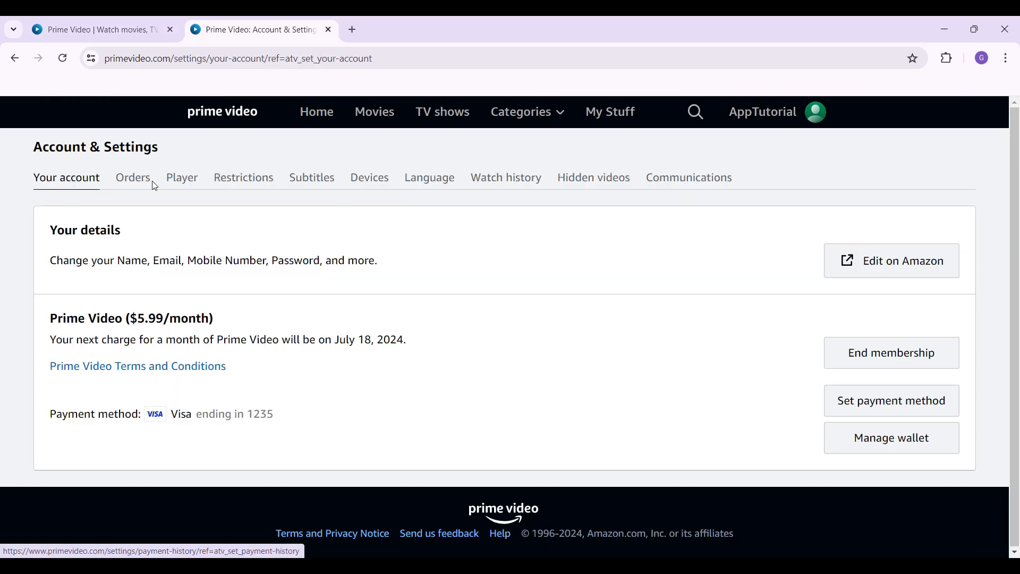
mouse_move(182, 176)
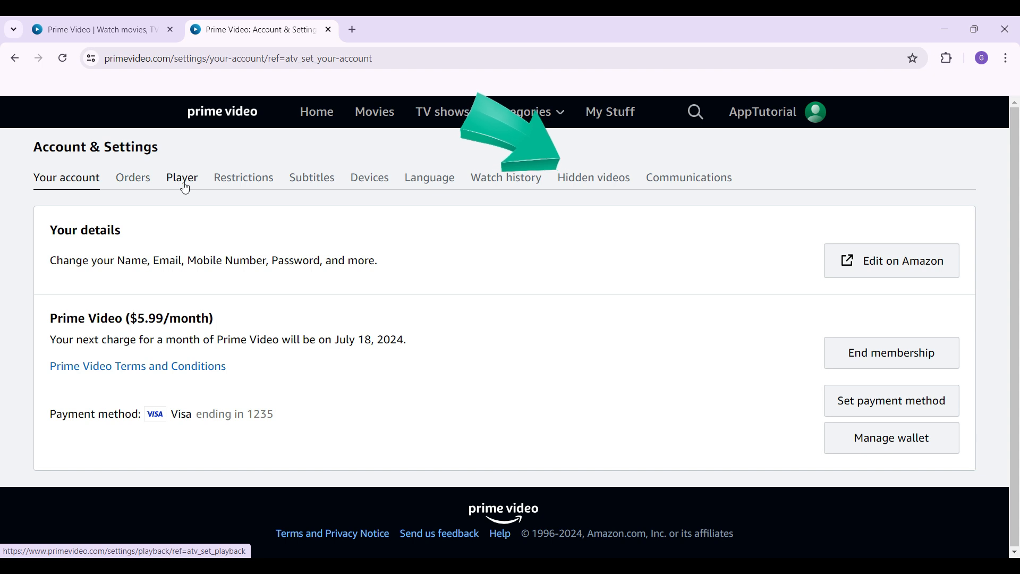
mouse_move(588, 183)
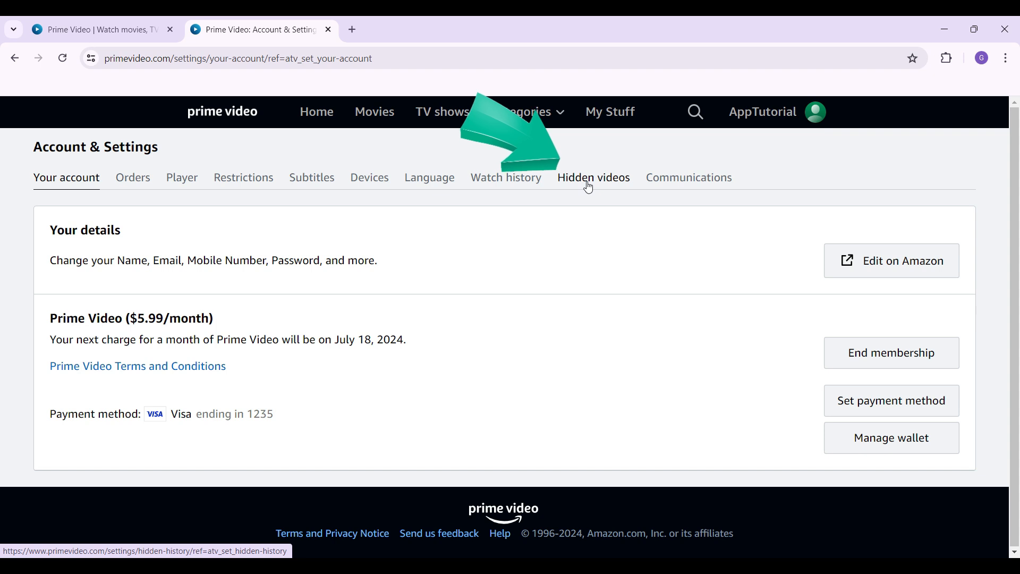
- Open Hidden videos and unhide Madgaon Express and The Boys – Season 4
left_click(593, 177)
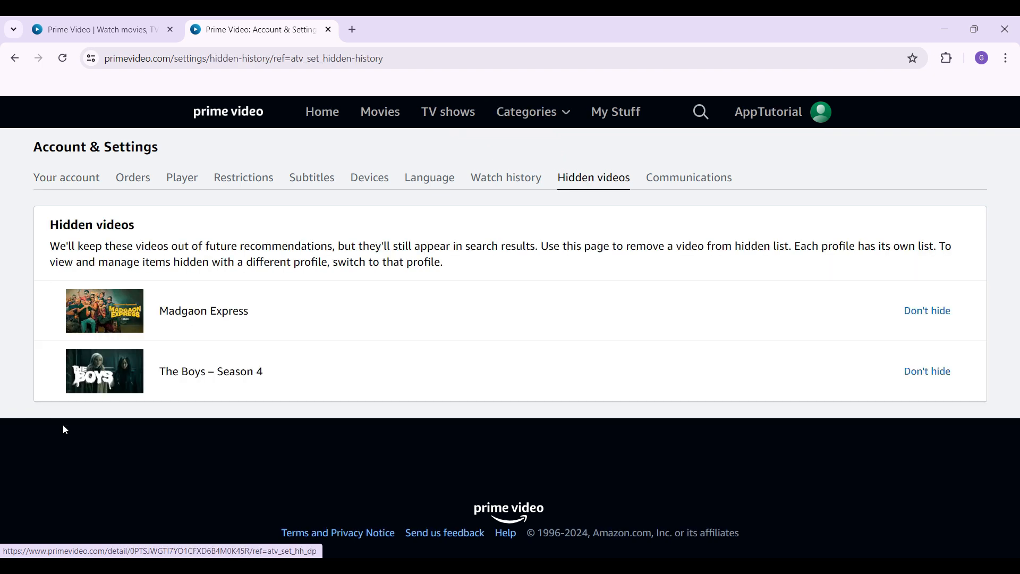
mouse_move(123, 427)
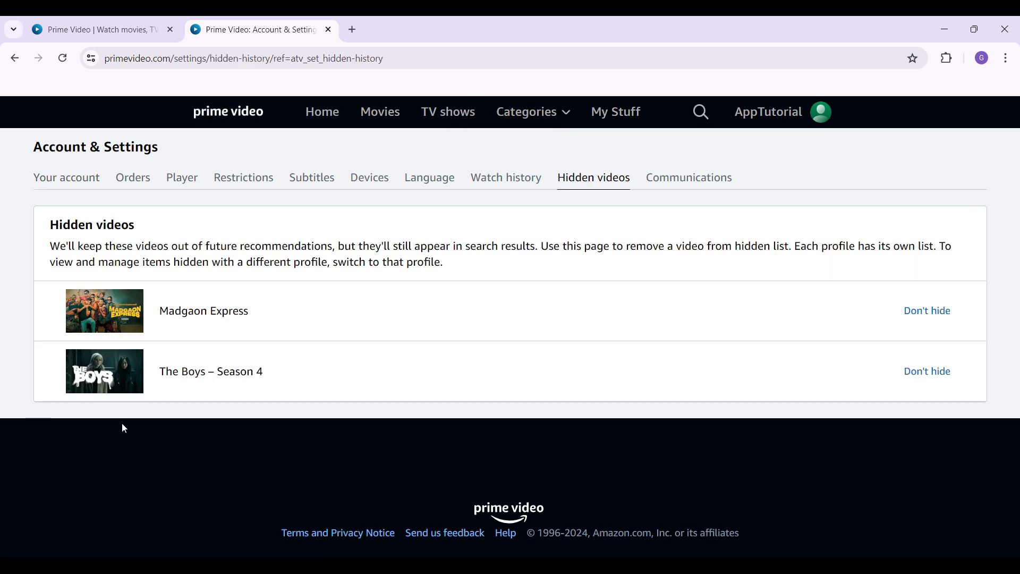
mouse_move(850, 324)
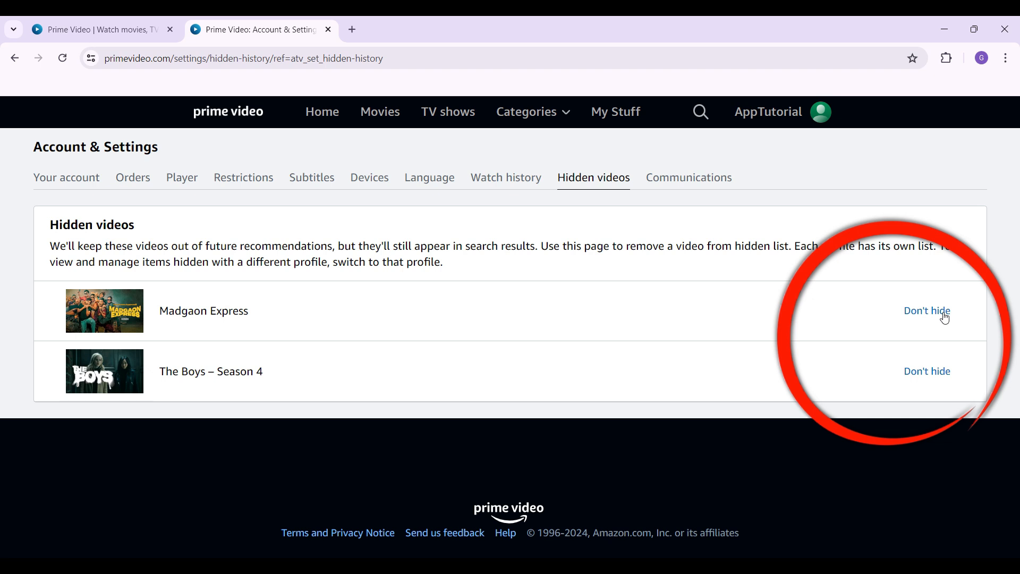
left_click(926, 310)
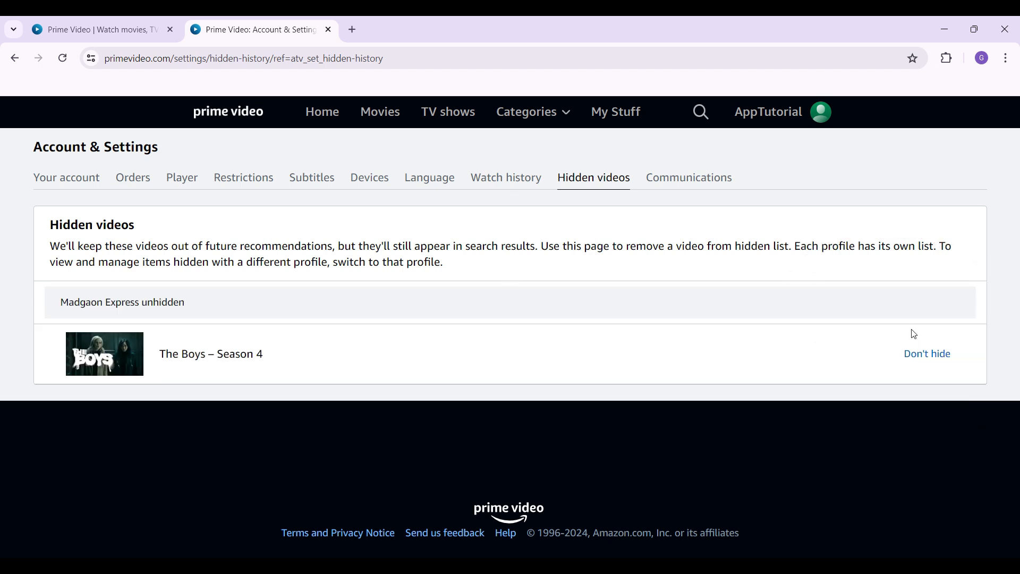
mouse_move(885, 362)
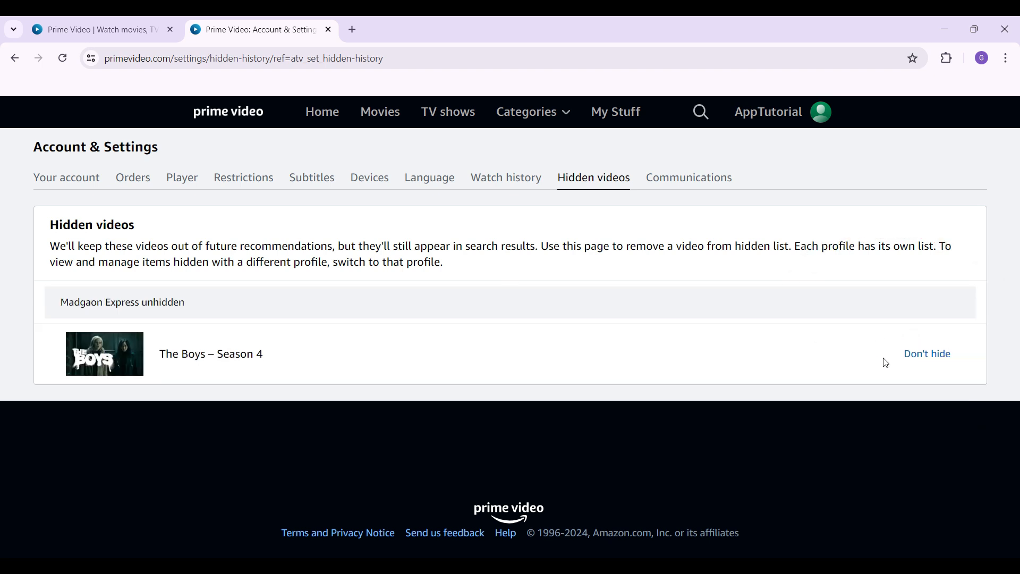
left_click(926, 353)
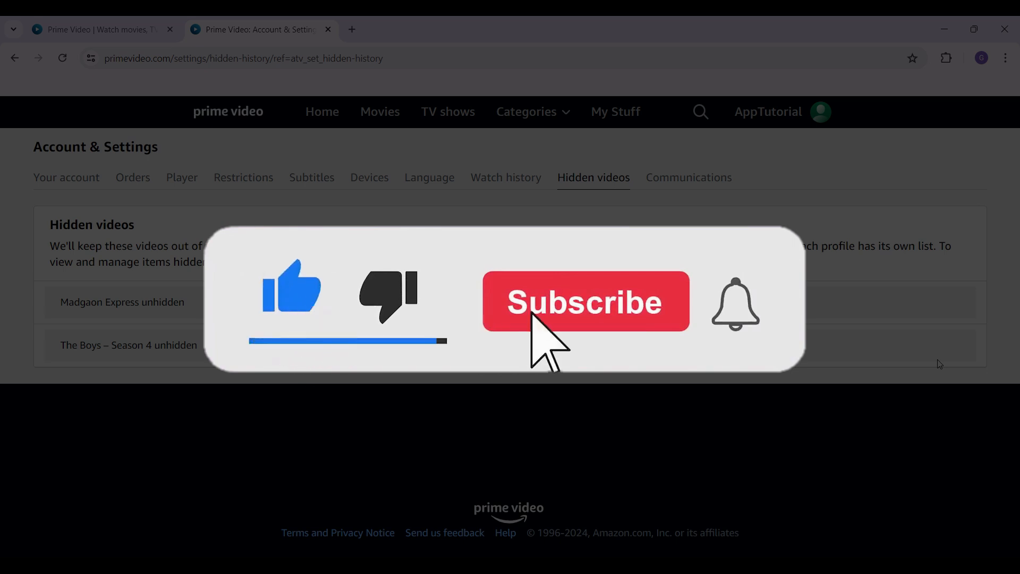
left_click(584, 301)
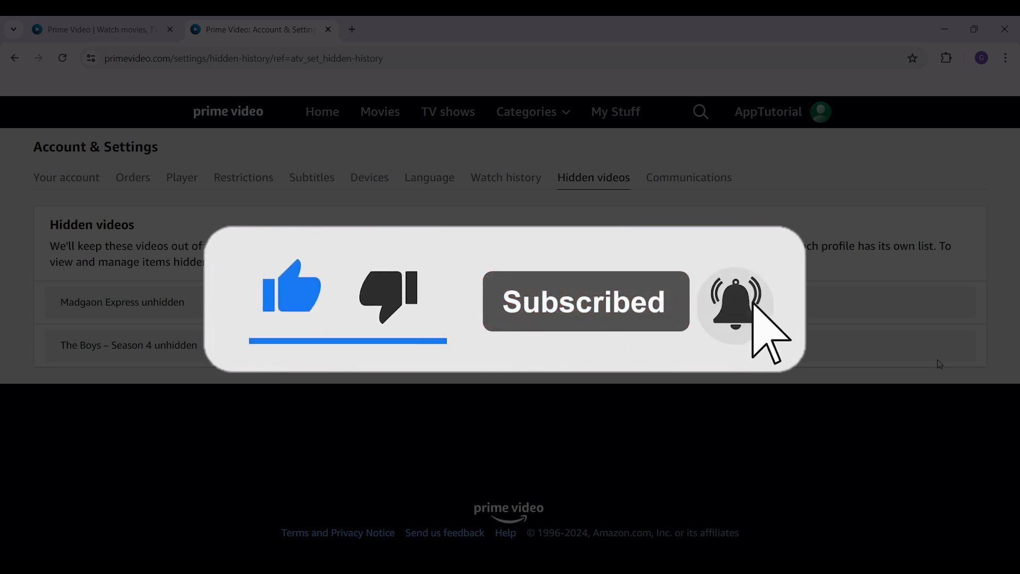